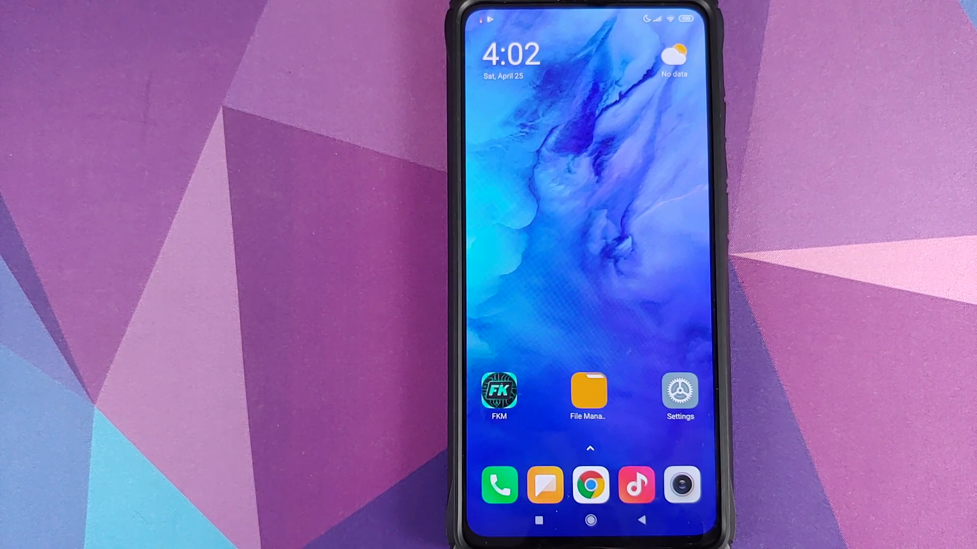
# - Check the phone's Settings and the FK Kernel Manager dashboard before flashing
pyautogui.click(679, 394)
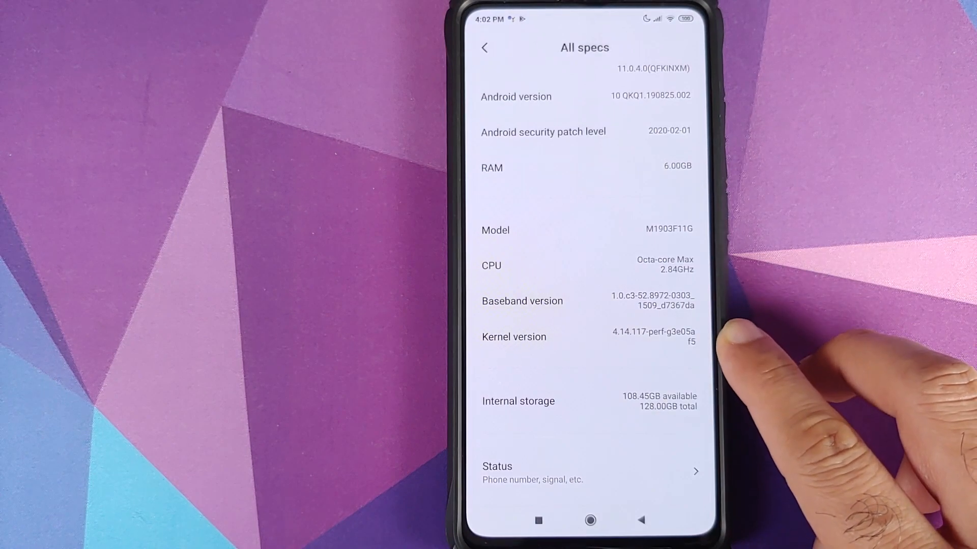
pyautogui.click(589, 520)
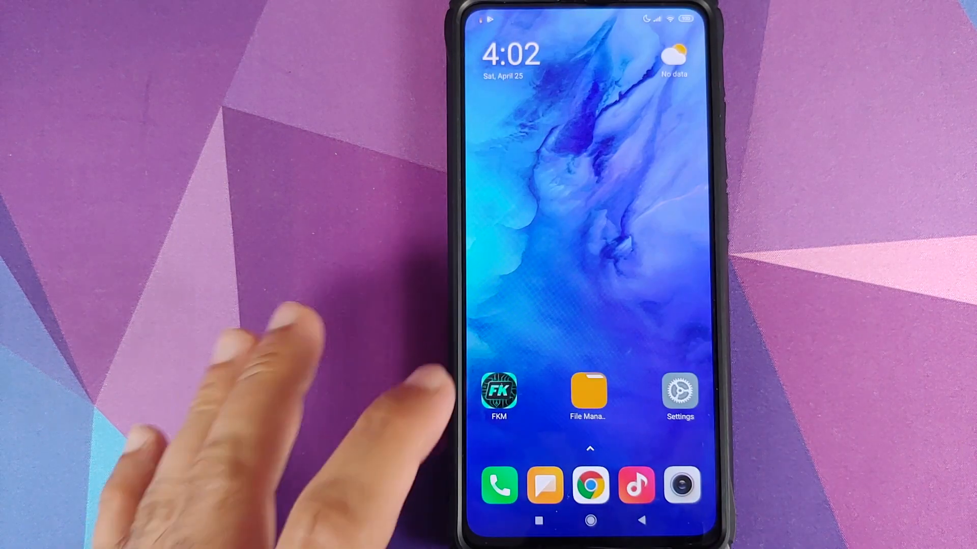
pyautogui.click(497, 394)
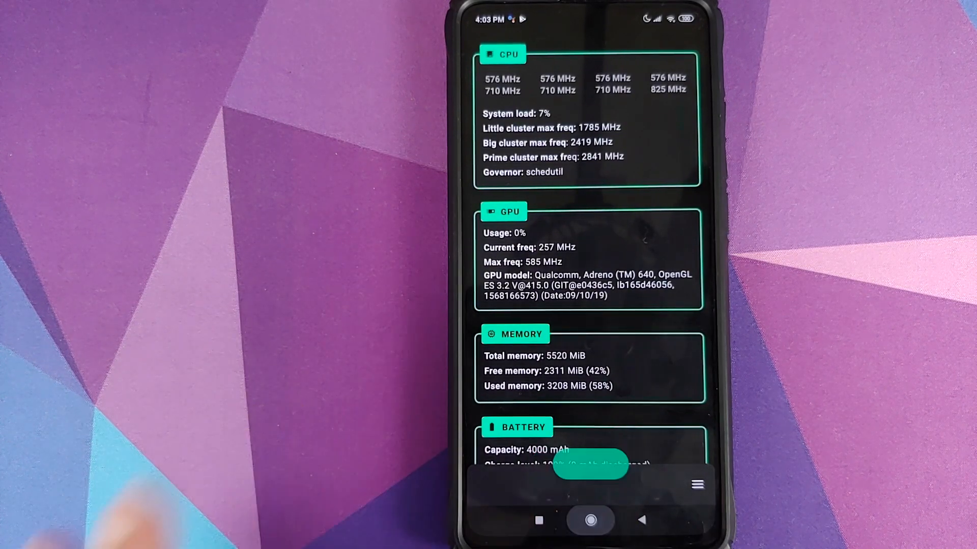
pyautogui.click(591, 520)
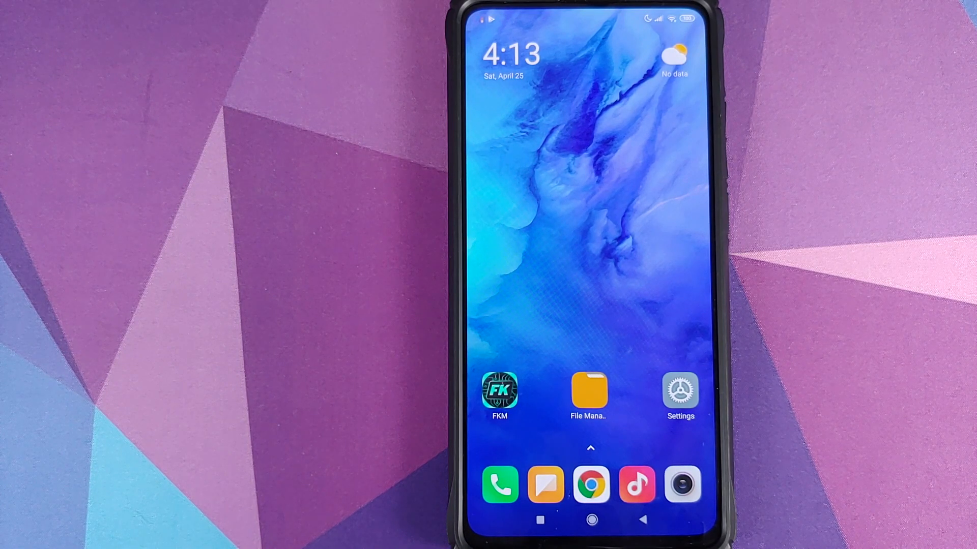
# - Locate LoverOrientedKernel-raphael-R6.1.zip in File Manager's internal shared storage
pyautogui.click(588, 390)
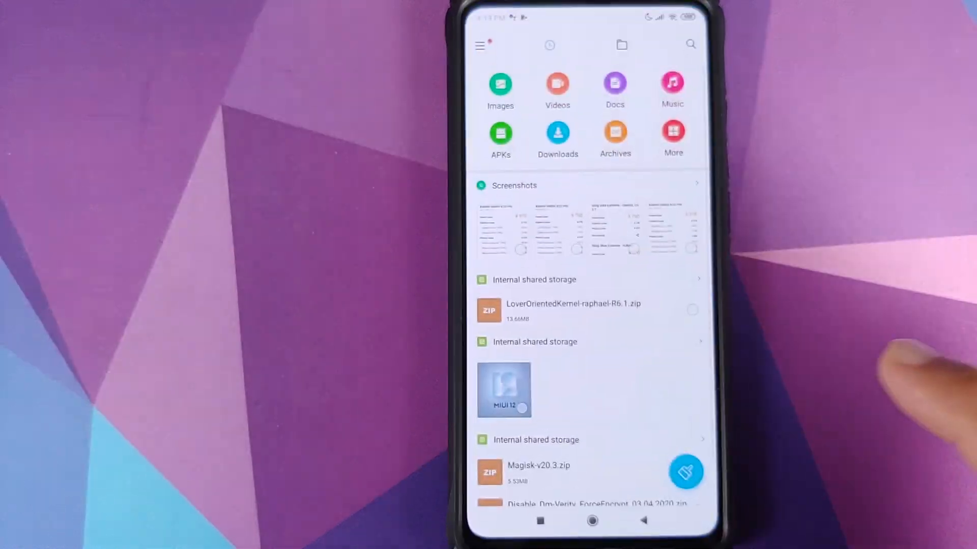
pyautogui.click(615, 138)
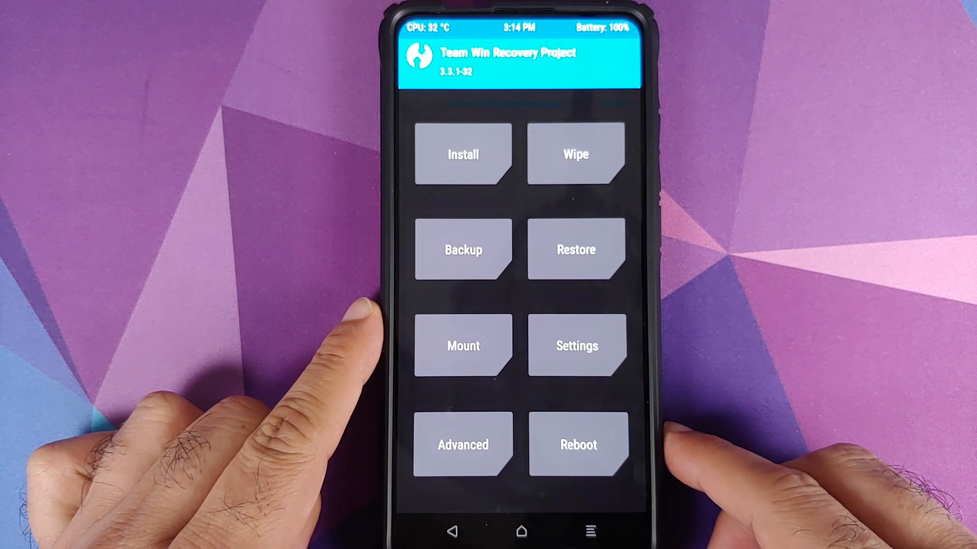
# - Choose Install to reach the zip file browser at /sdcard
pyautogui.click(462, 155)
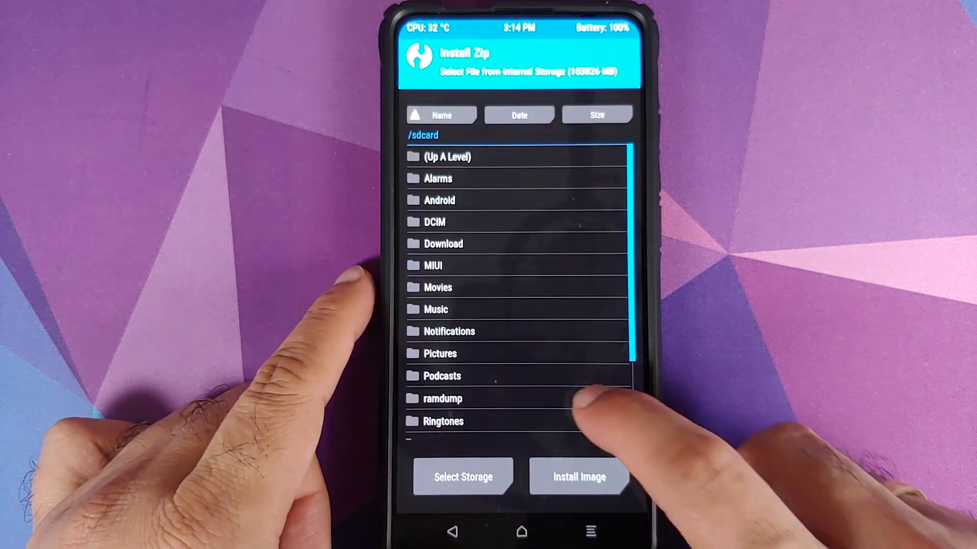
pyautogui.moveTo(579, 405)
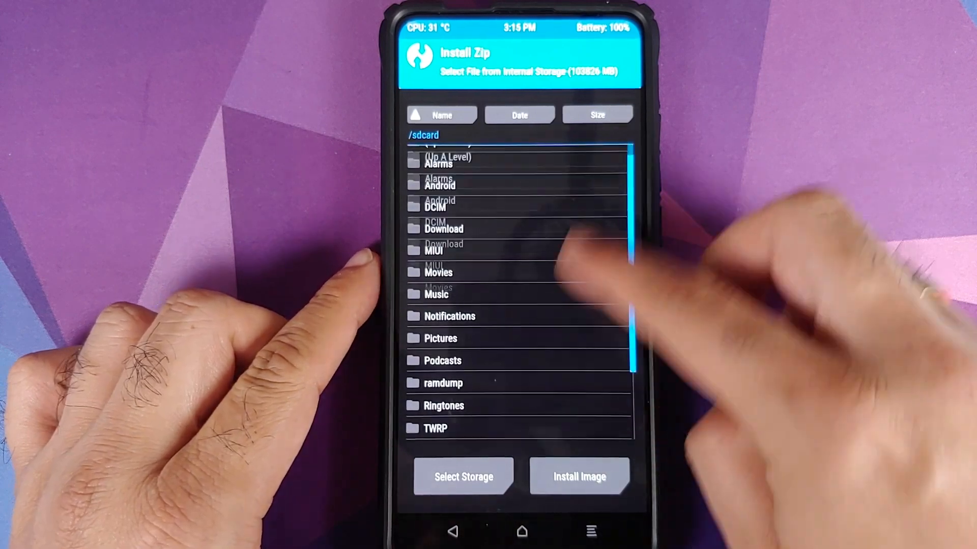
# - Select LoverOrientedKernel-raphael-R6.1.zip from the list and flash it successfully
pyautogui.scroll(-3)
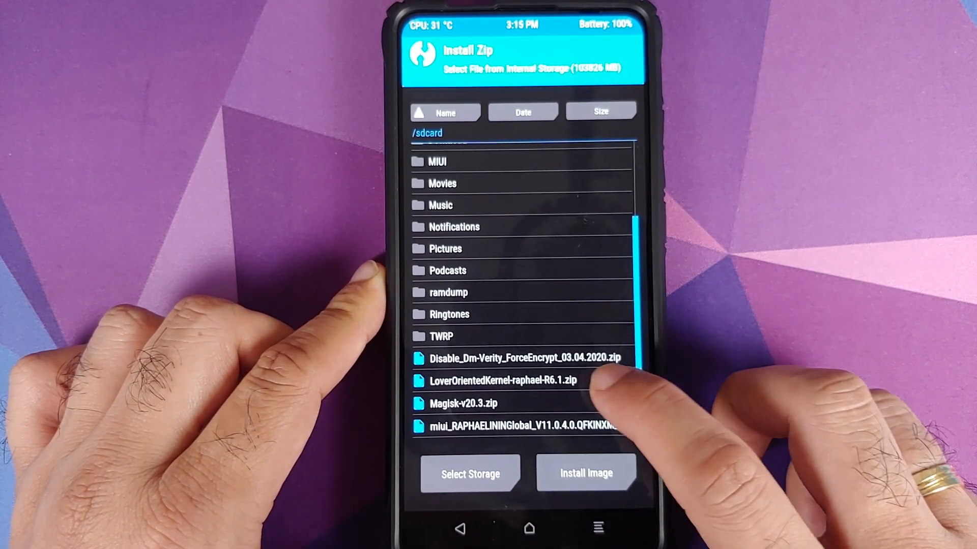
pyautogui.click(503, 380)
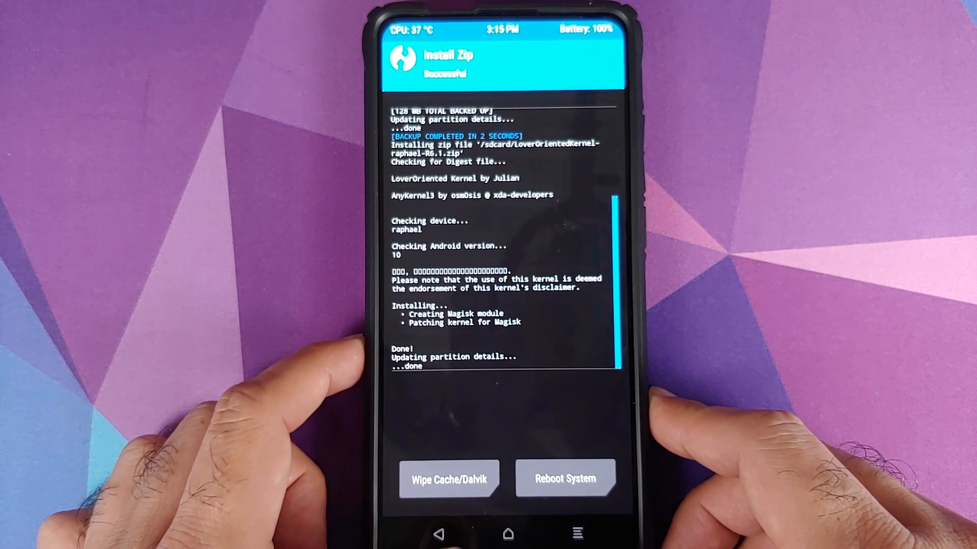
# - Wipe Cache/Dalvik after the flash and reboot the phone into Android
pyautogui.click(448, 478)
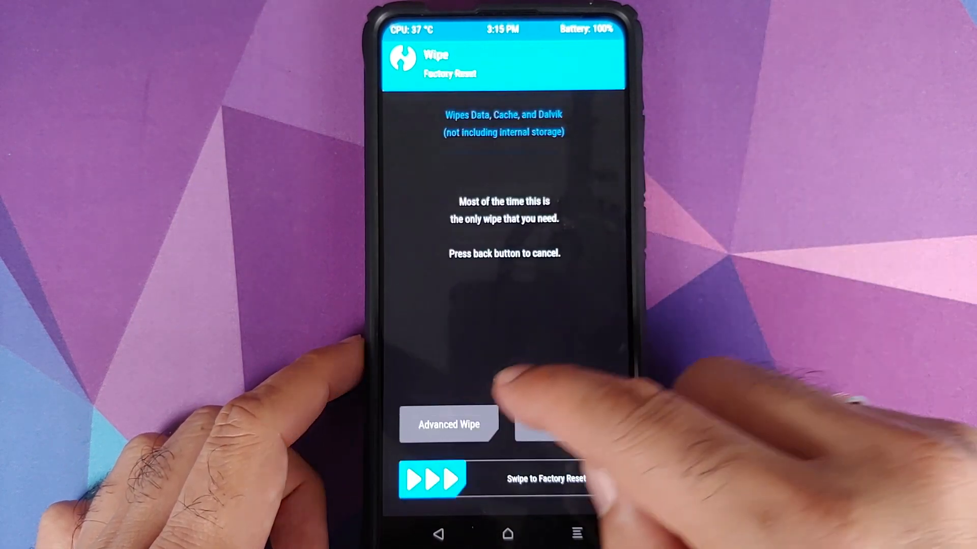
pyautogui.click(449, 424)
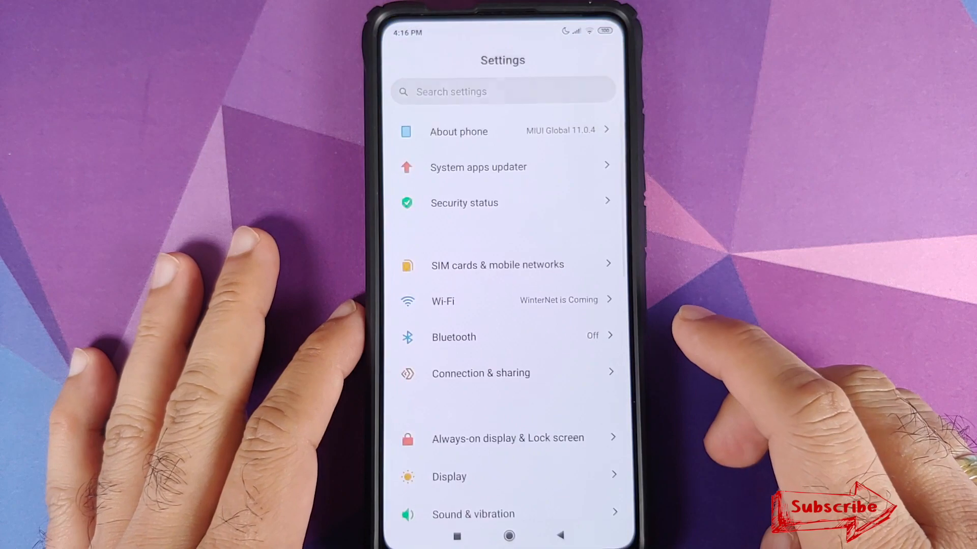
pyautogui.click(459, 131)
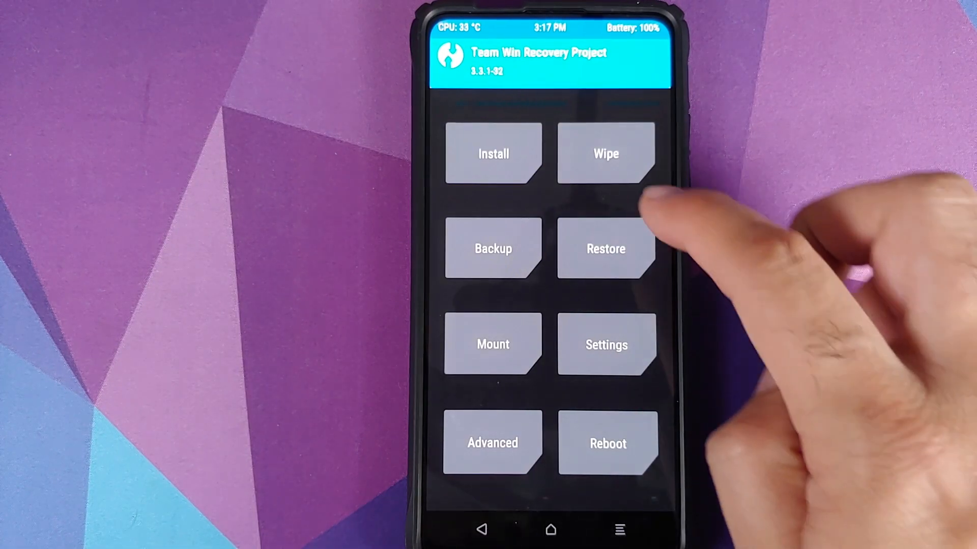
# - Restore the boot partition backup and reboot into Android with the stock kernel
pyautogui.click(604, 248)
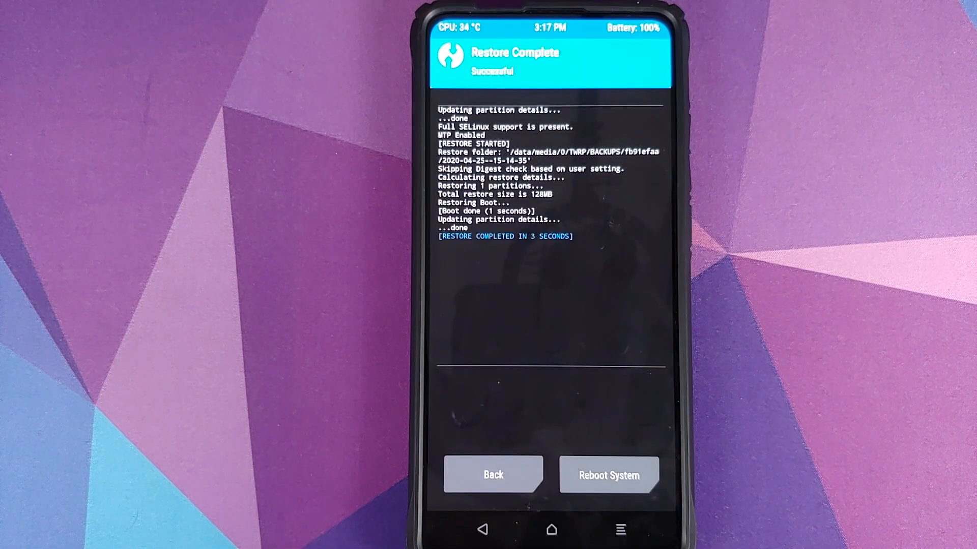
pyautogui.click(491, 474)
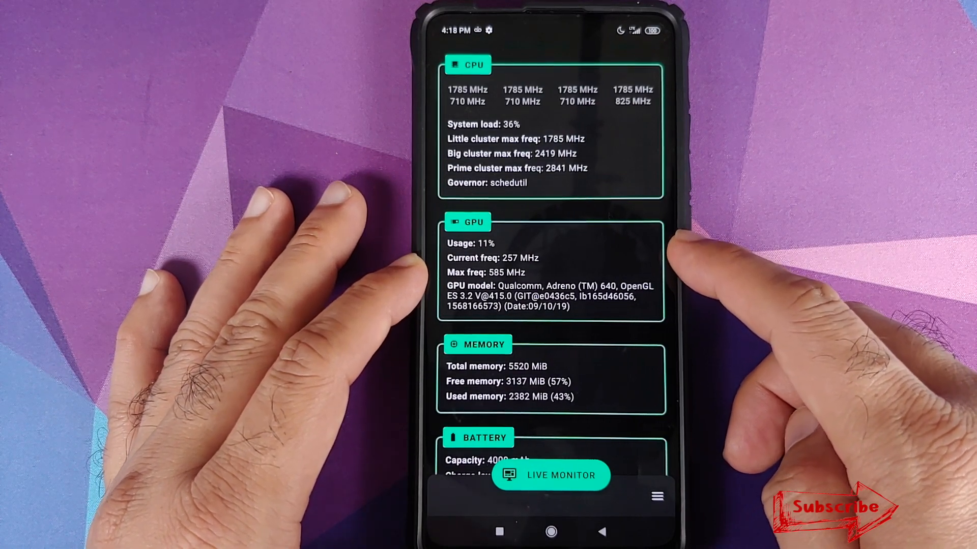
# - Leave FK Kernel Manager for the home screen after reading GPU max 585 MHz
pyautogui.click(550, 532)
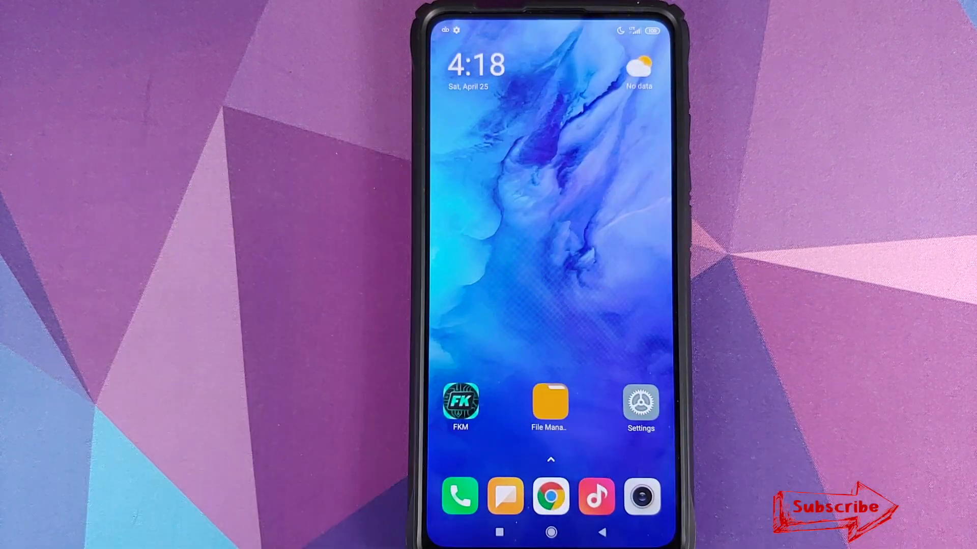